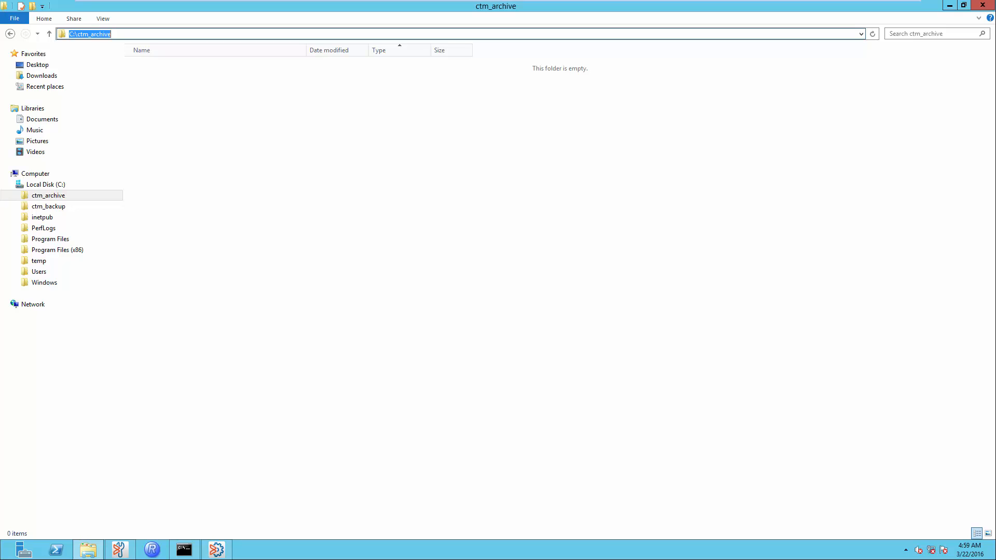
Run ctm_menu and choose Database Menu (2), Management (1), then Set Database Archive Mode (3)
{"action": "left_click", "coordinate": [183, 550]}
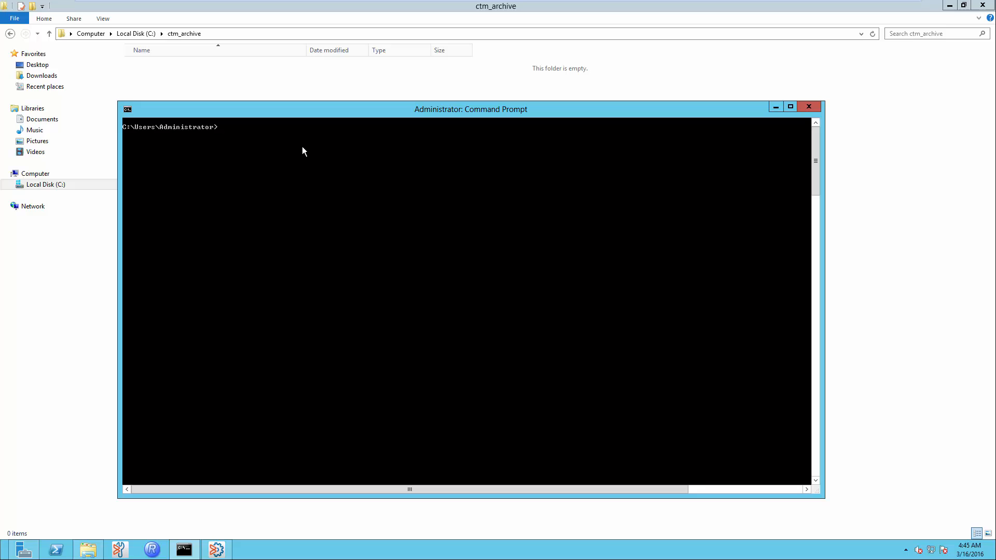
{"action": "type", "text": "ctm_menu"}
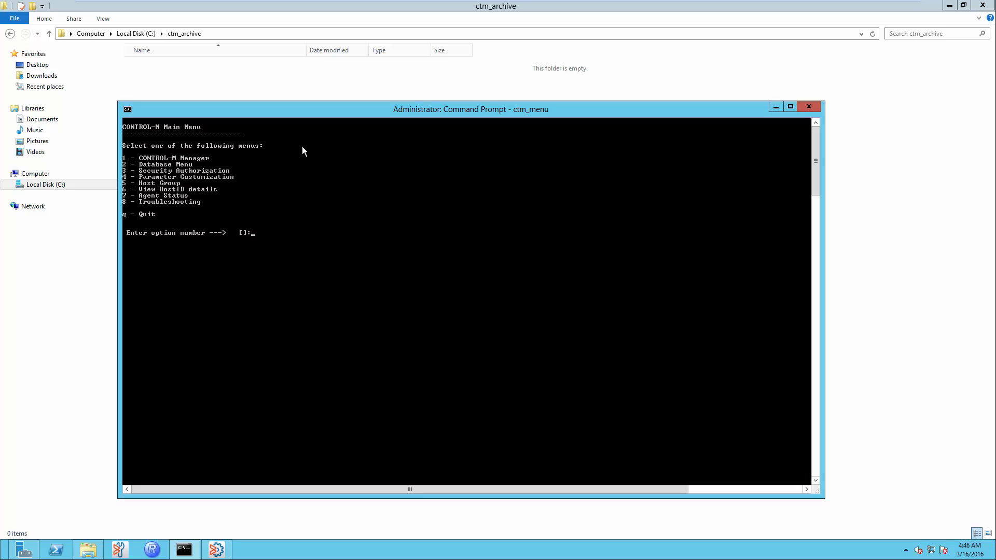
{"action": "type", "text": "2"}
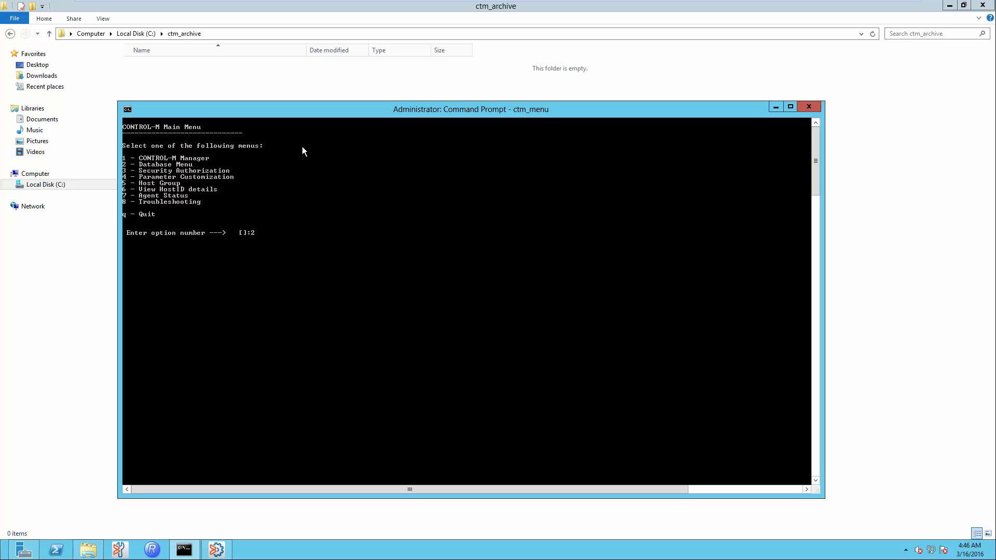
{"action": "key", "text": "enter"}
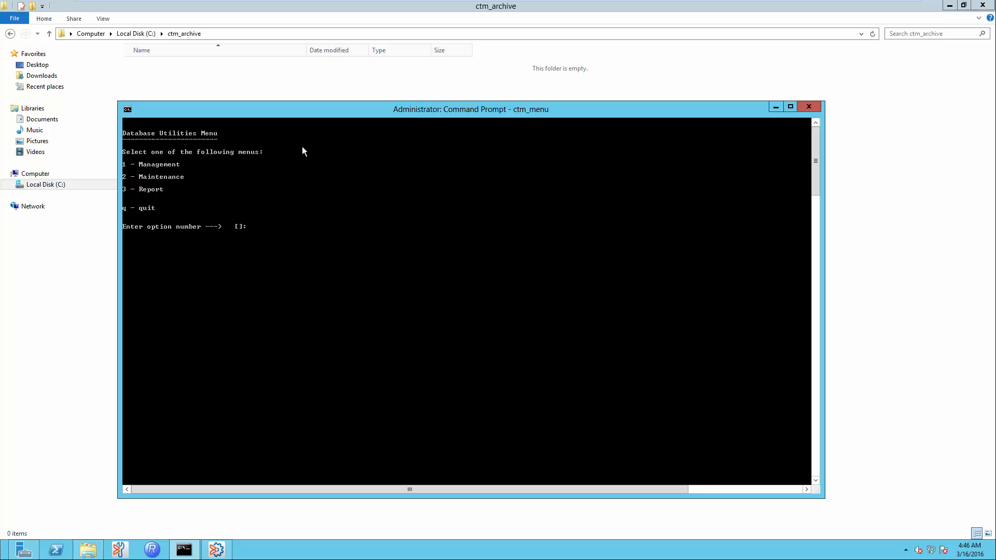
{"action": "type", "text": "1"}
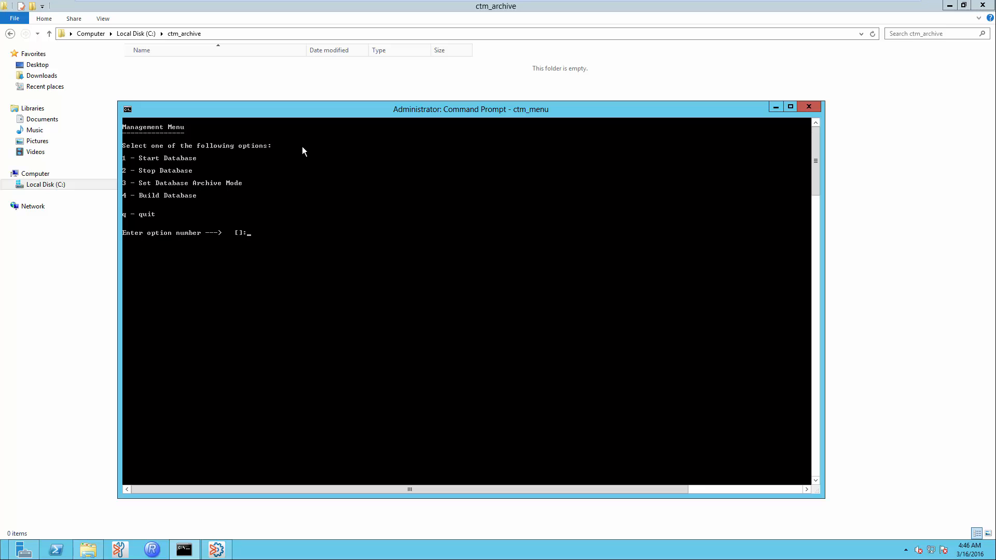
{"action": "type", "text": "3"}
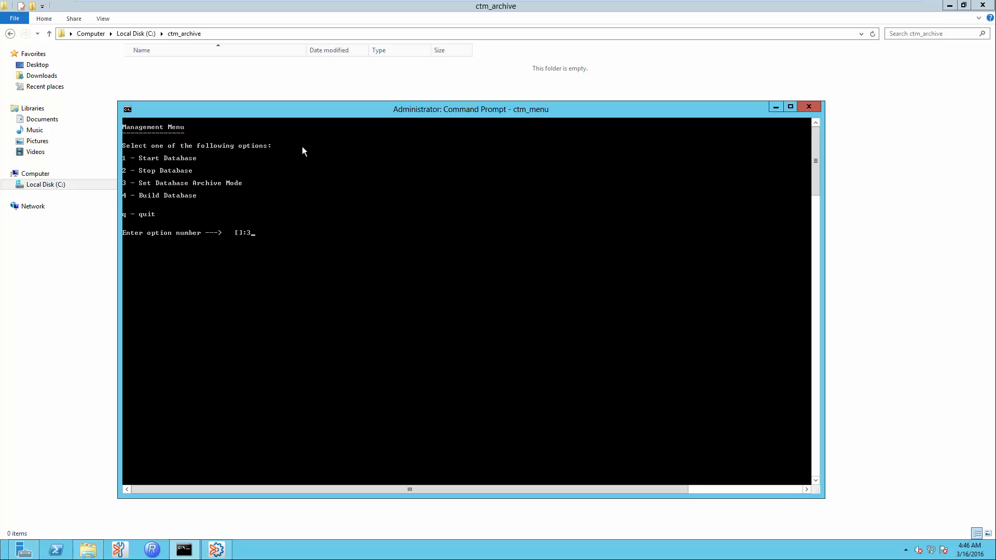
Confirm option 3, set the mode to On, and paste C:\ctm_archive as the archive directory
{"action": "key", "text": "enter"}
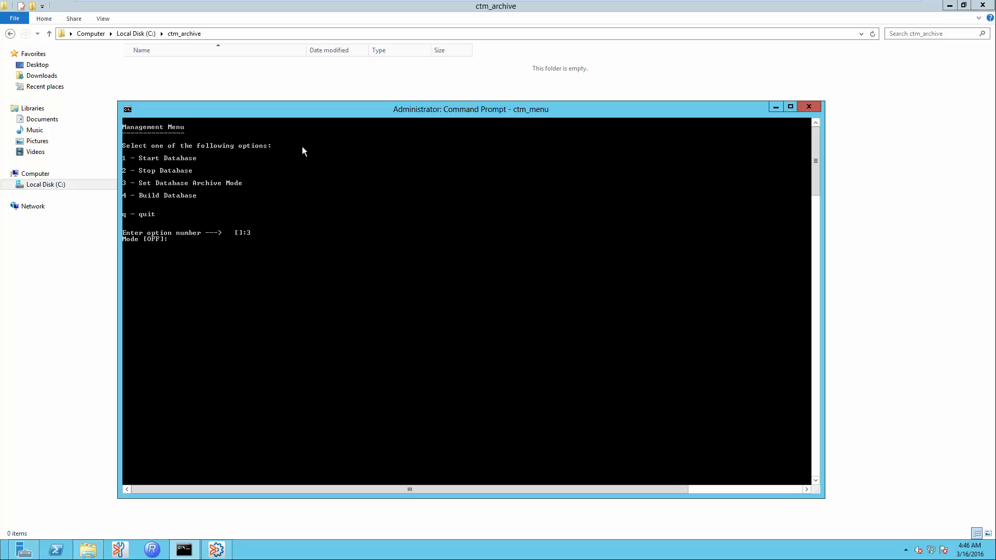
{"action": "type", "text": "On"}
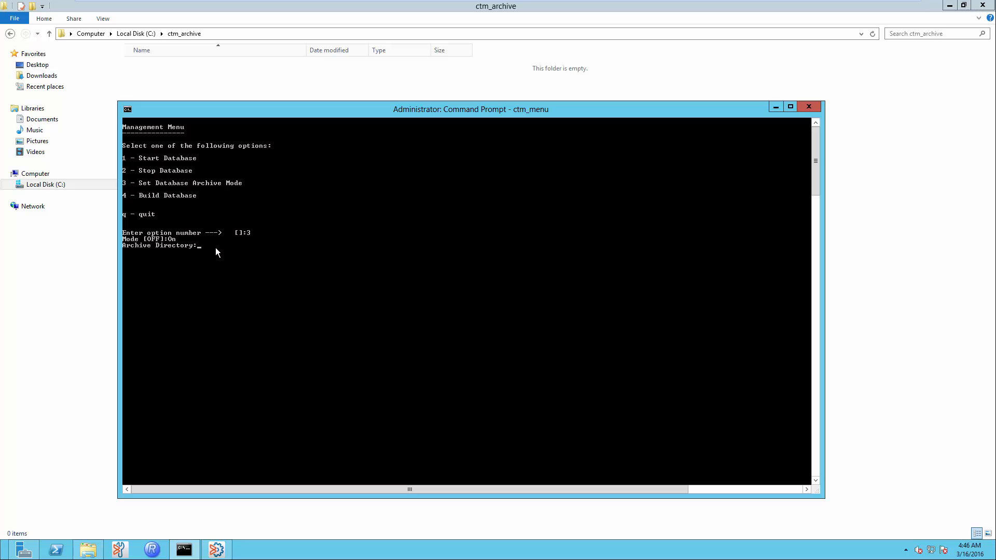
{"action": "right_click", "coordinate": [217, 252]}
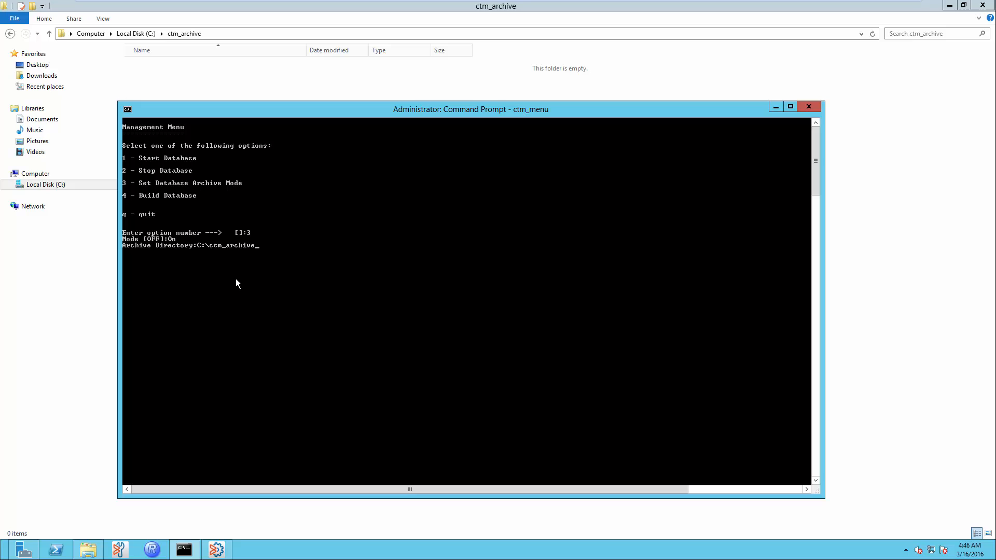
{"action": "key", "text": "enter"}
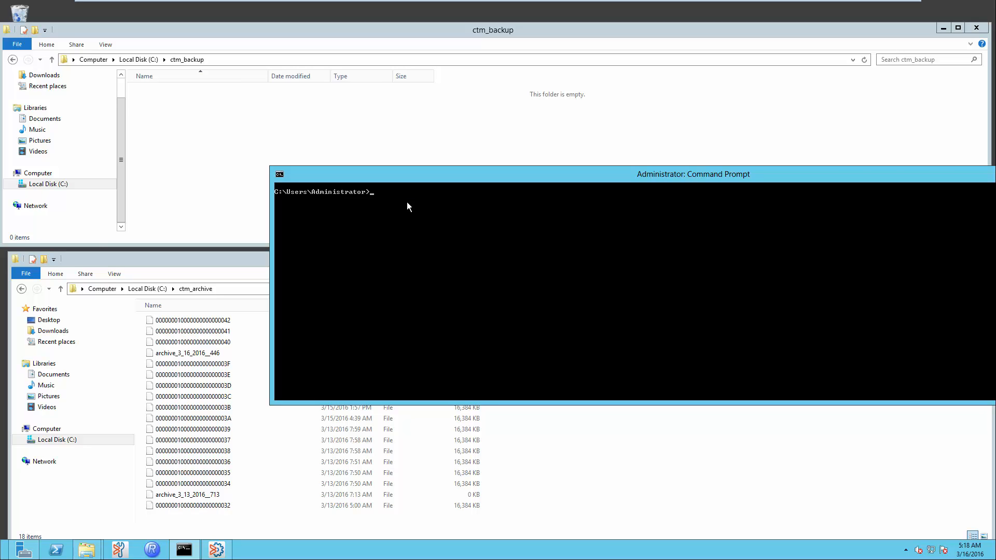
Run ctmdbbck, choose Hot (H) backup mode, and enter C:\ctm_backup as destination
{"action": "type", "text": "ctmdb"}
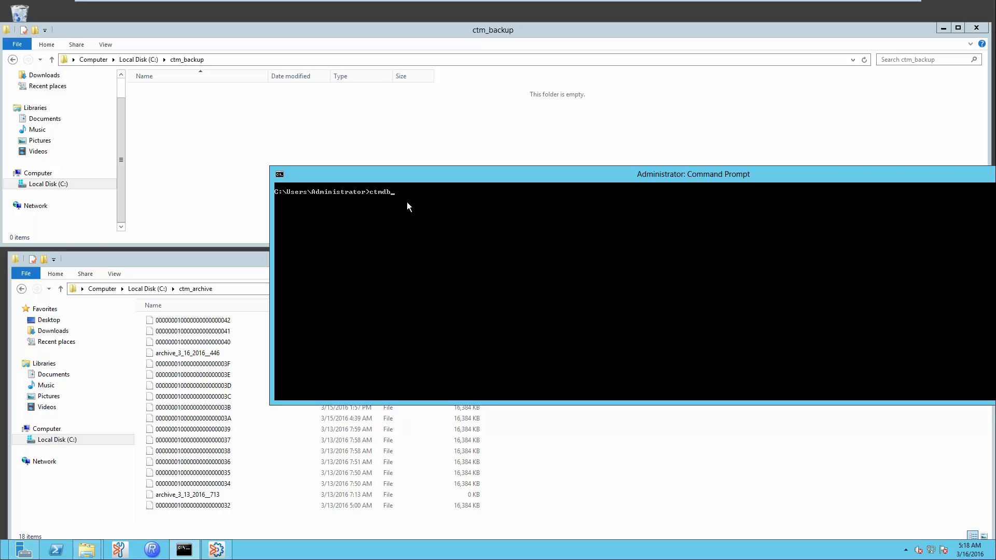
{"action": "type", "text": "bck"}
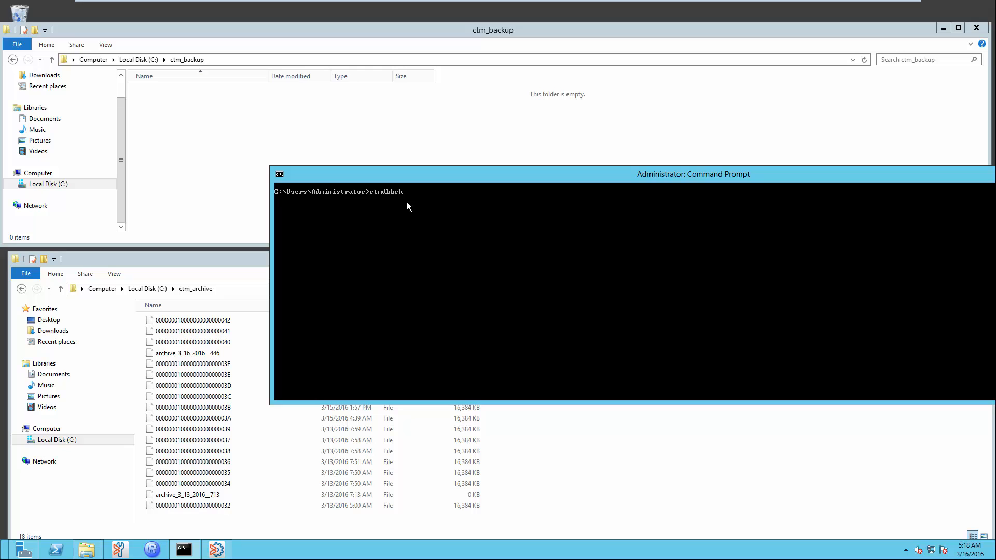
{"action": "key", "text": "enter"}
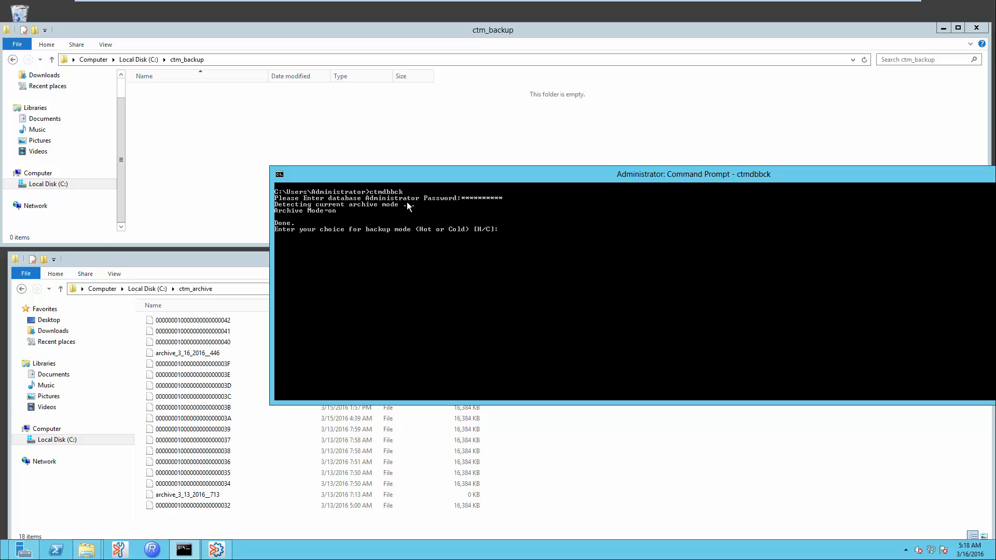
{"action": "type", "text": "H"}
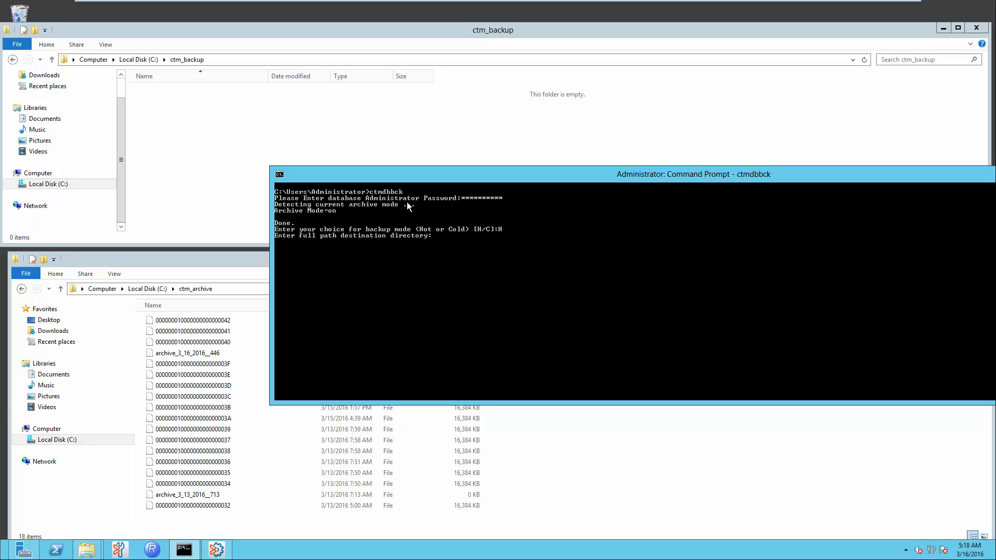
{"action": "mouse_move", "coordinate": [444, 241]}
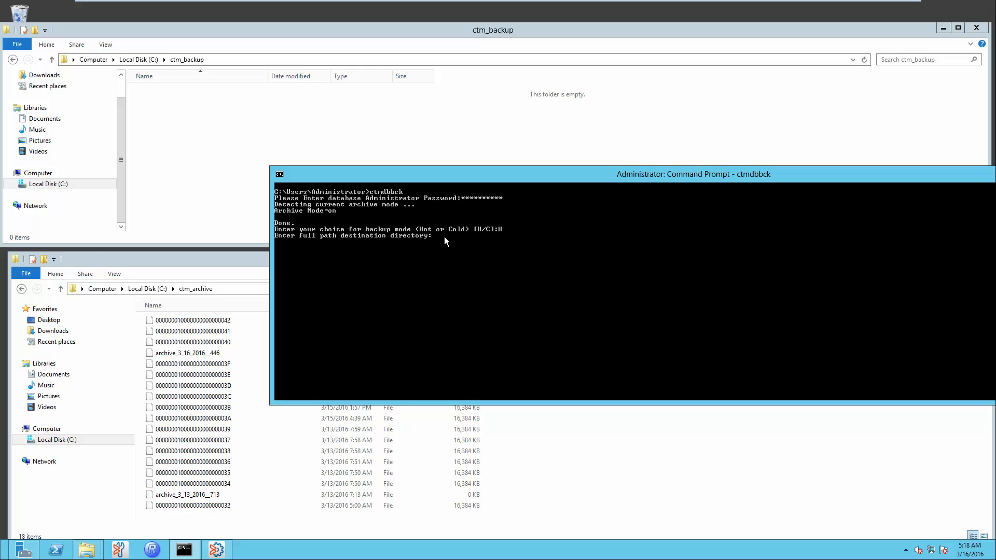
{"action": "type", "text": "C:\\ctm_backup"}
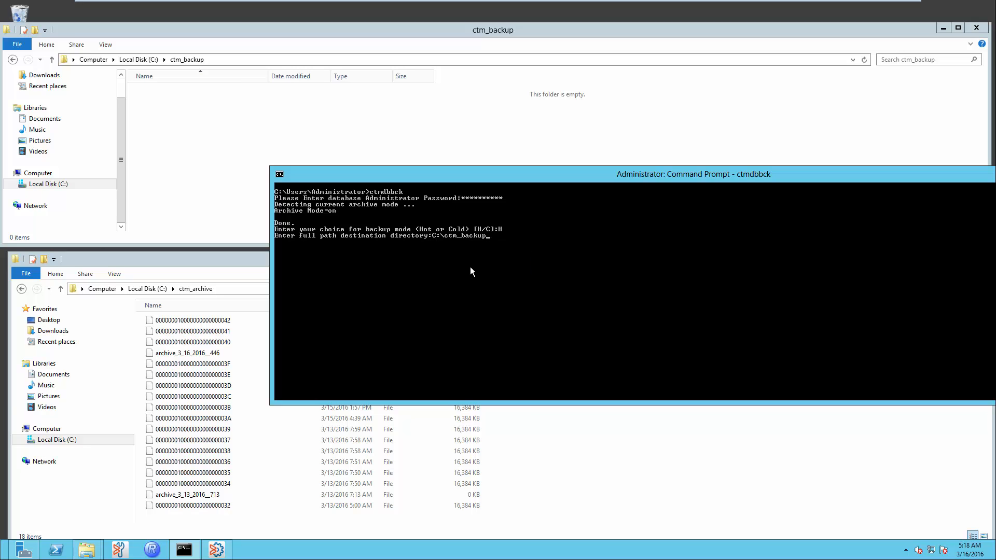